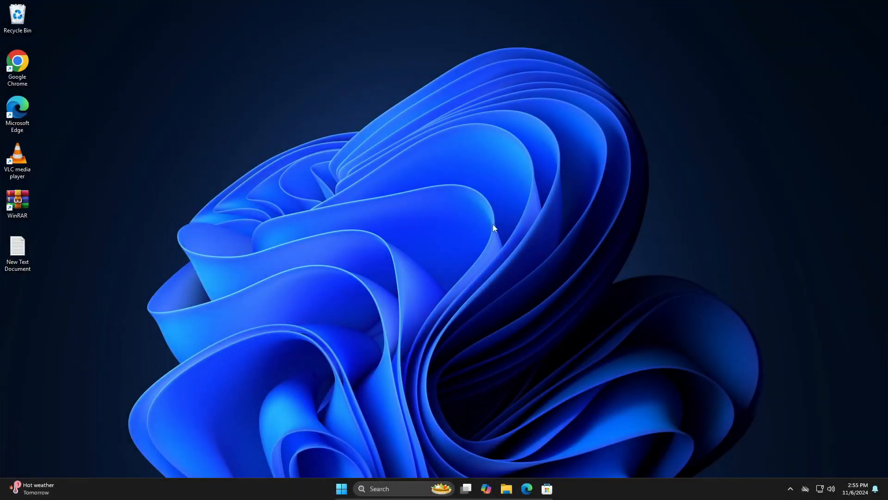
mouse_move(476, 164)
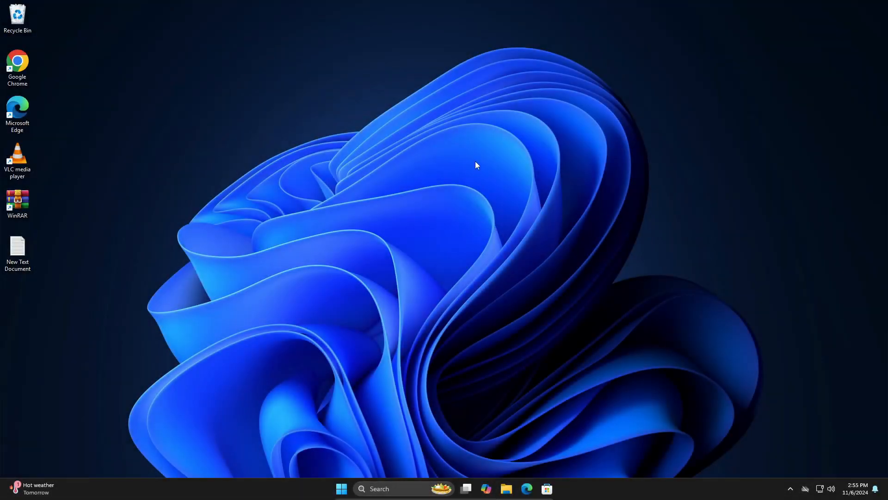
mouse_move(485, 141)
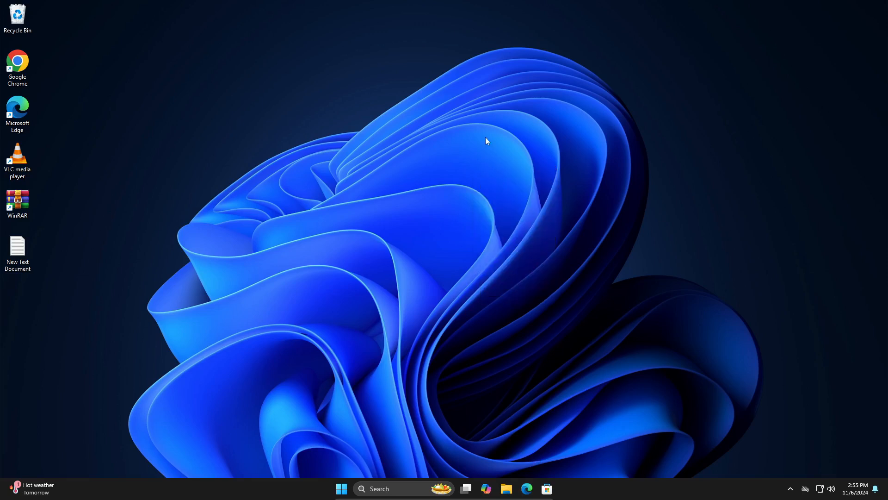
mouse_move(459, 192)
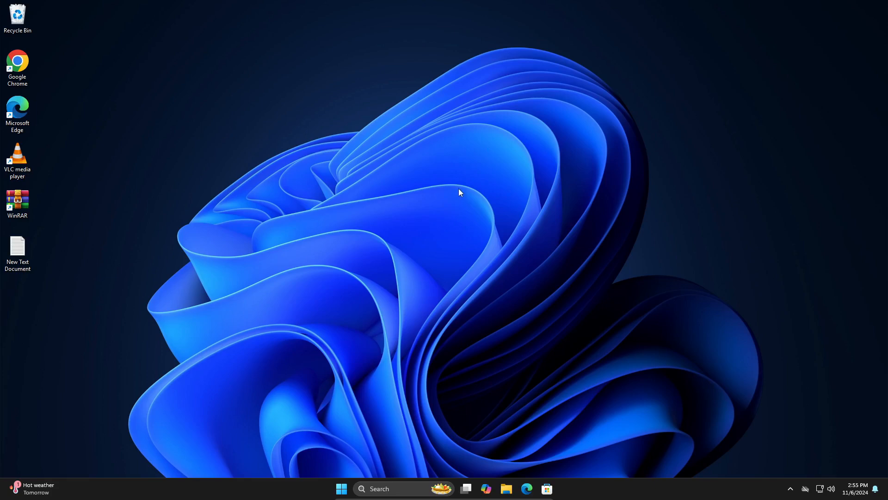
mouse_move(450, 450)
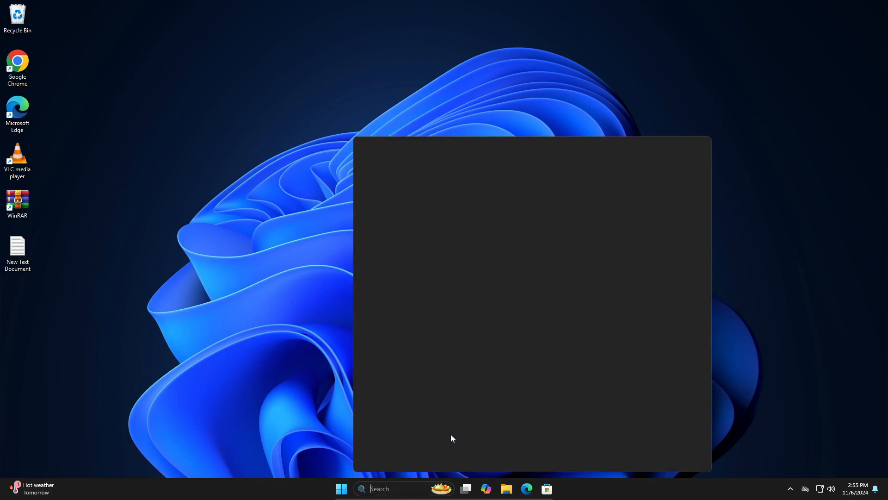
Step: Search for Windows Update and go to its Advanced options page
text(windows)
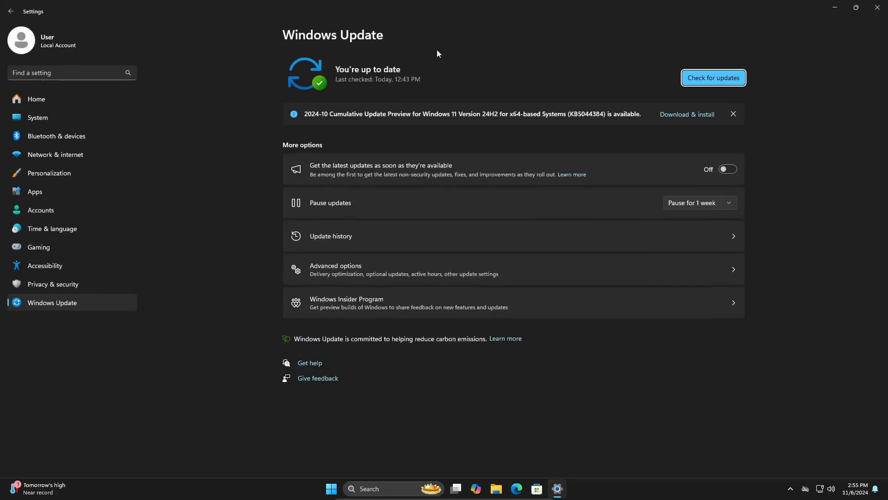
mouse_move(378, 270)
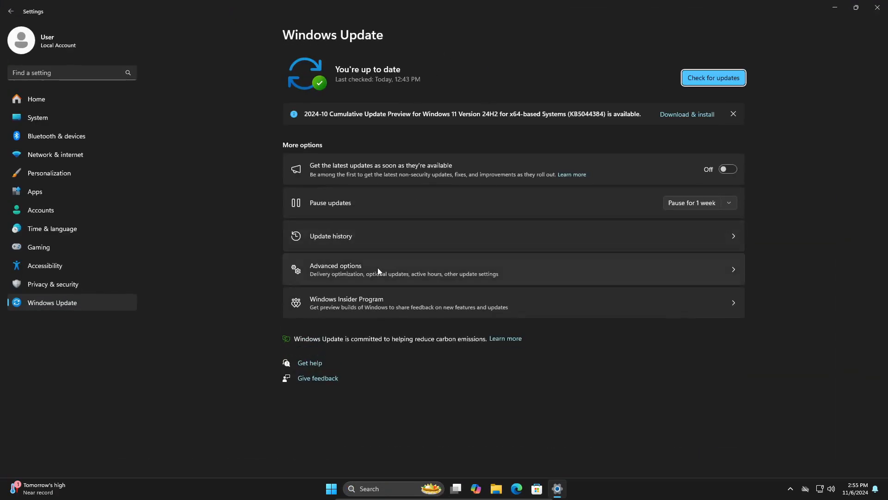
click(335, 270)
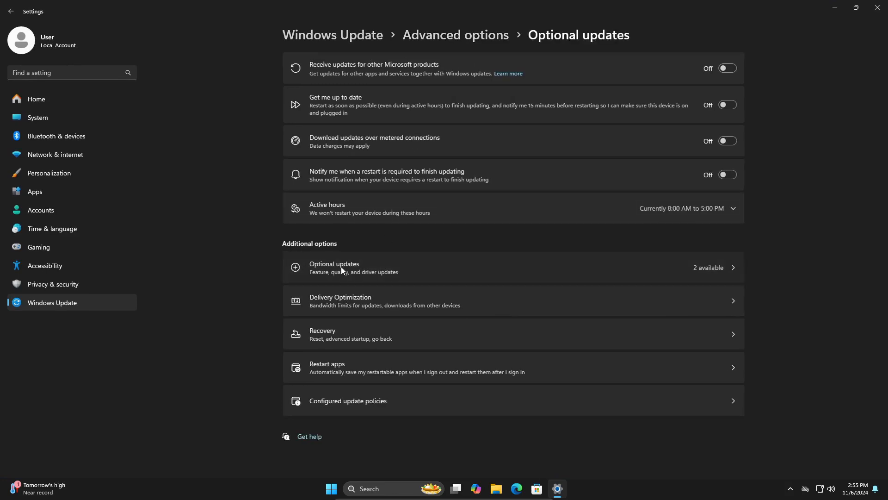
Step: Select the .NET Framework and Windows 11 2024-10 cumulative update previews under Optional updates
click(334, 267)
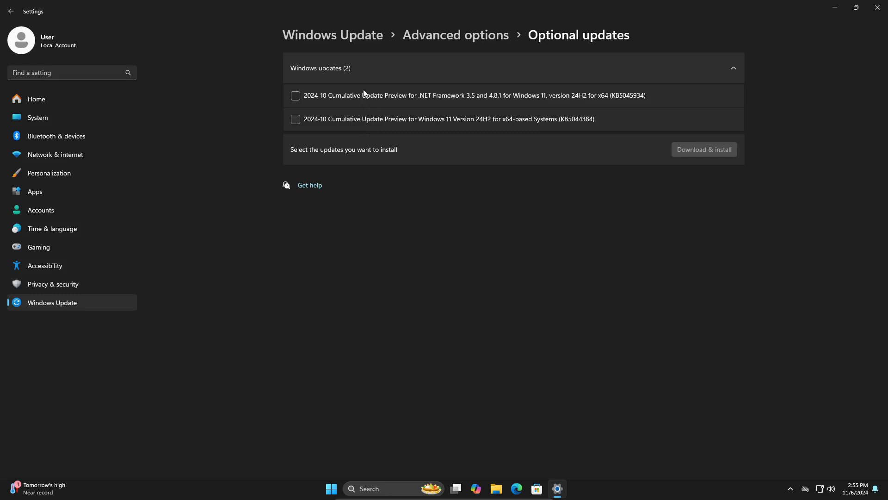
click(295, 96)
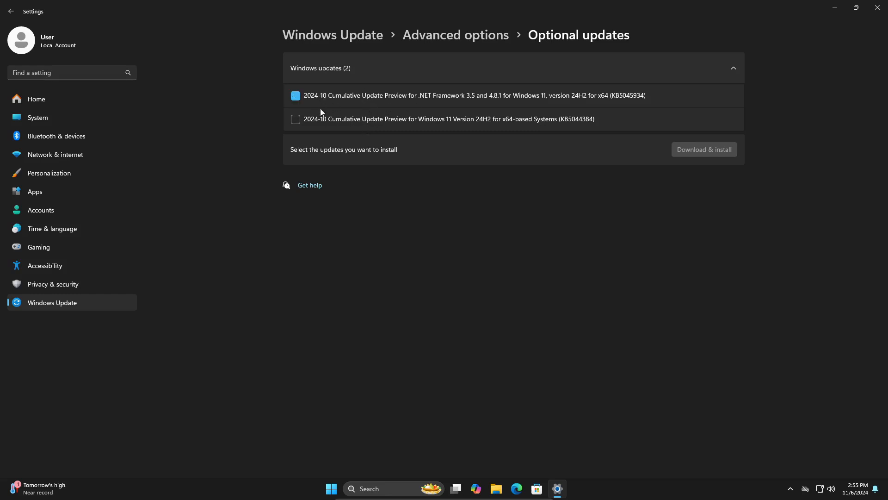
click(295, 119)
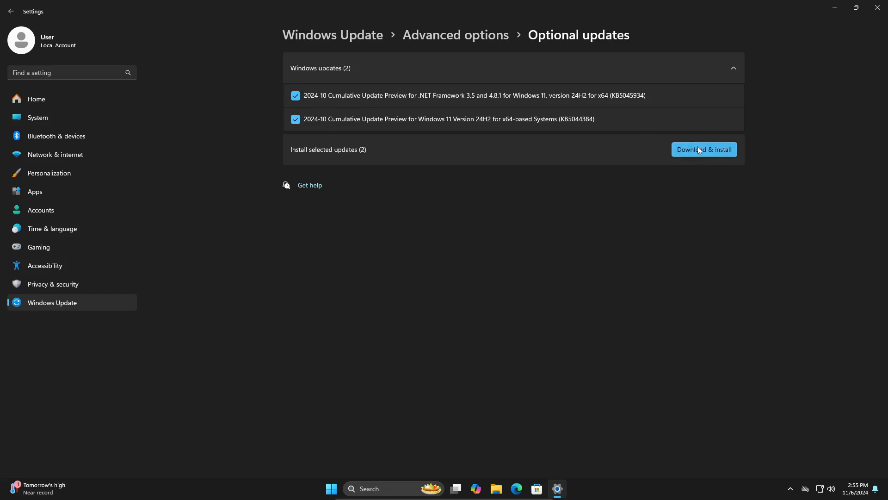
mouse_move(377, 186)
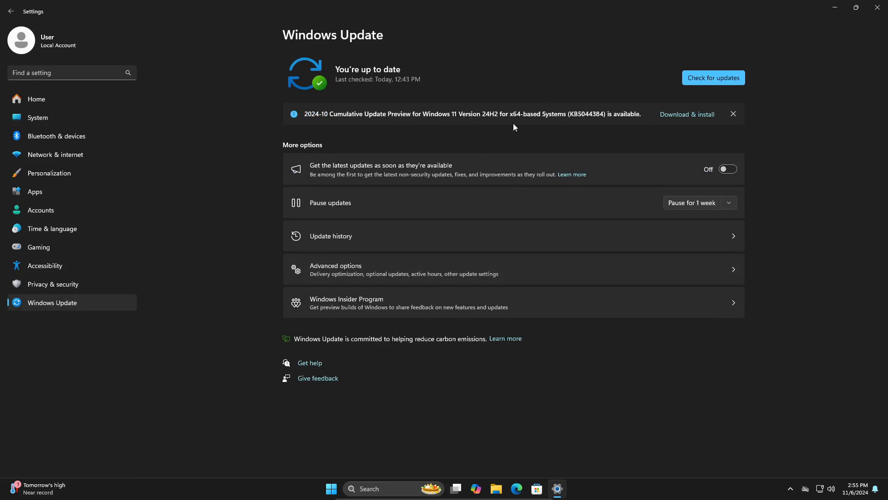
mouse_move(605, 136)
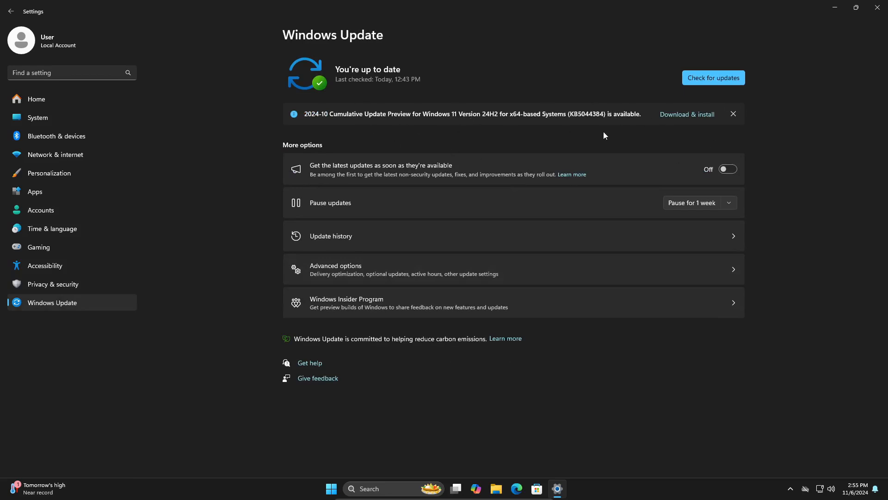
mouse_move(822, 93)
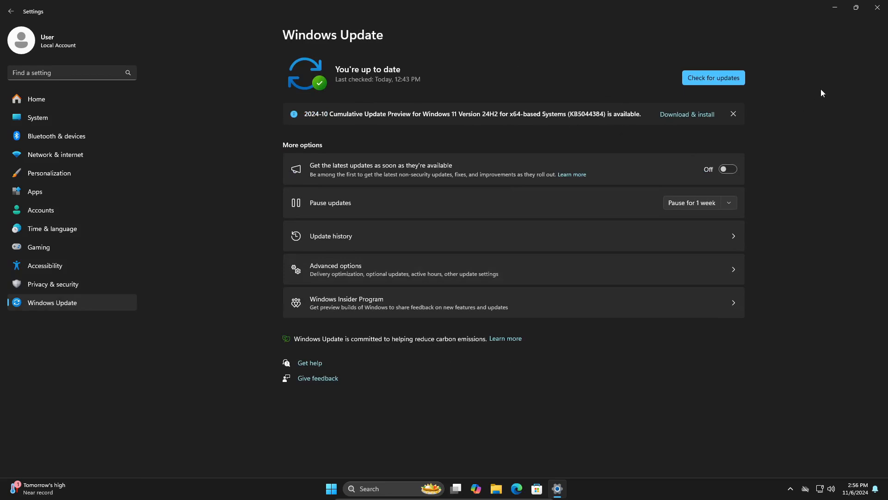
mouse_move(334, 360)
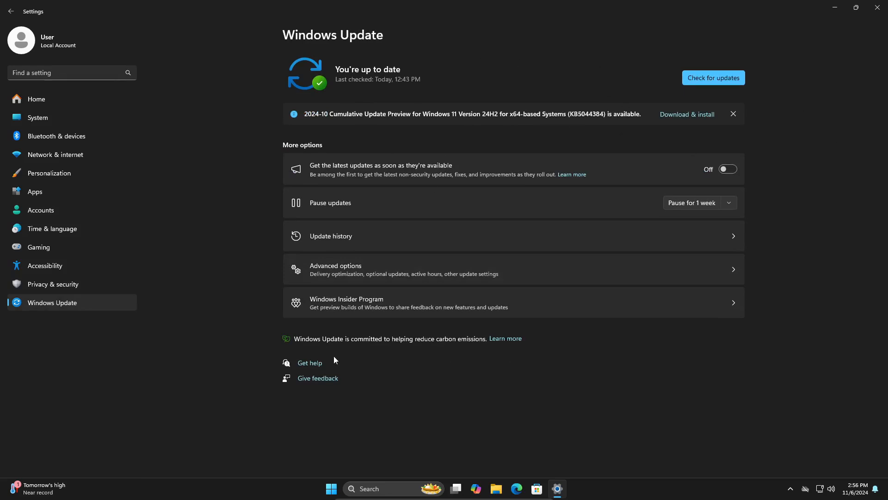
mouse_move(627, 144)
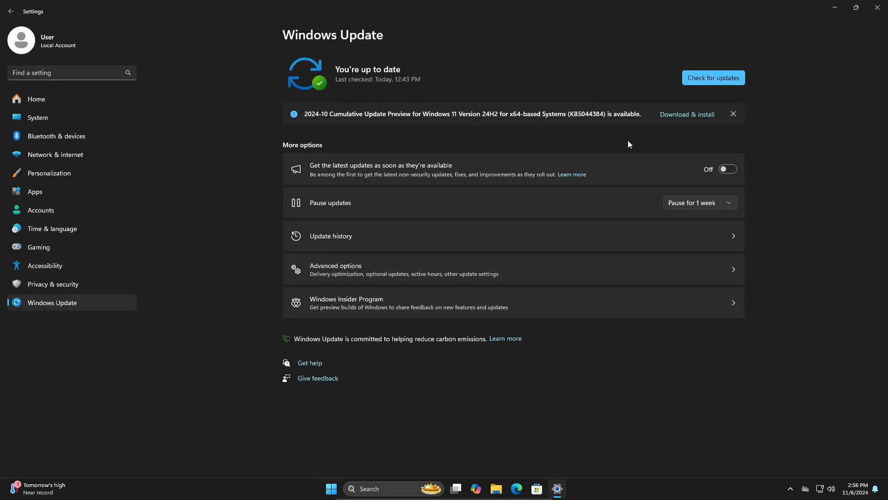
mouse_move(881, 8)
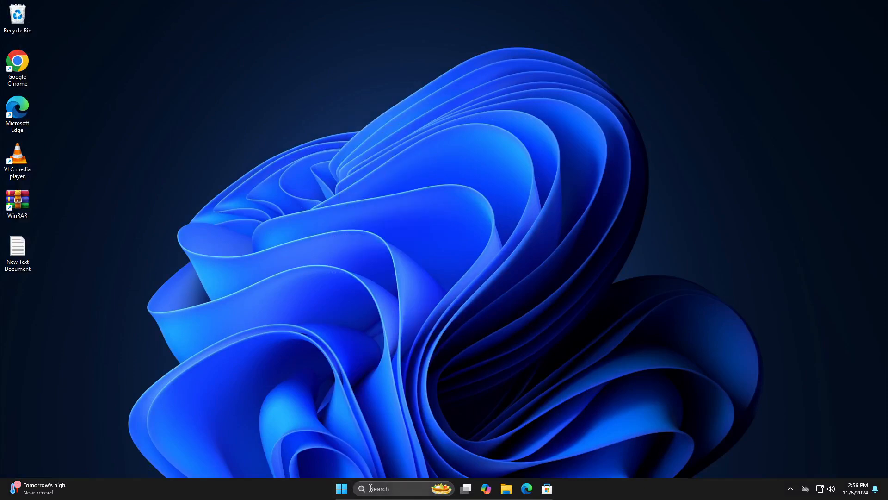
Step: Search 'windows security' and launch the Windows Security app
text(windows sec)
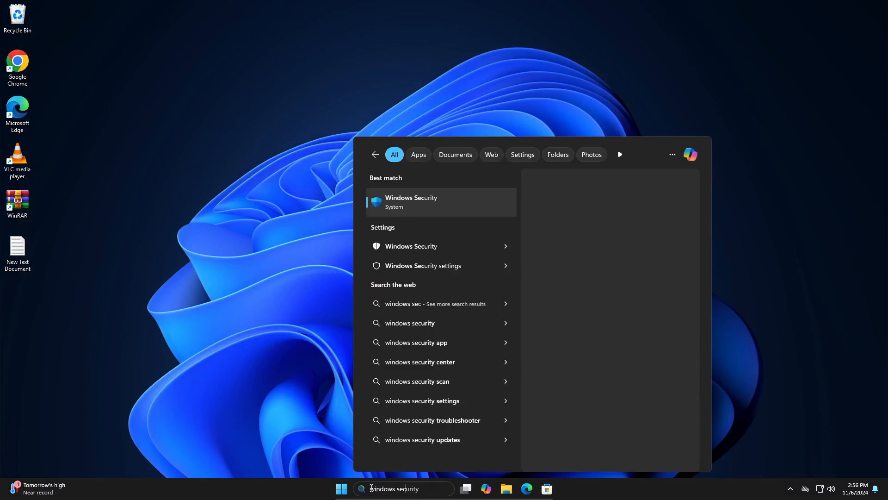
click(411, 202)
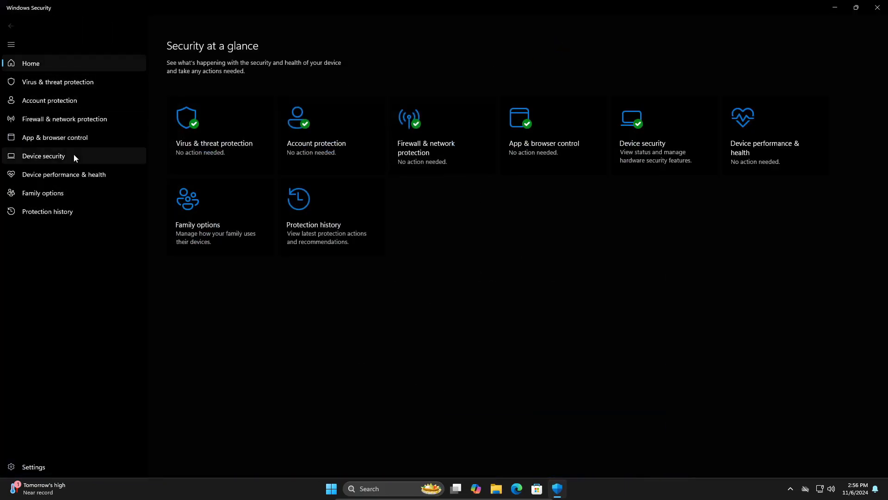
Step: Turn off Memory integrity under Device security's Core isolation details
click(43, 156)
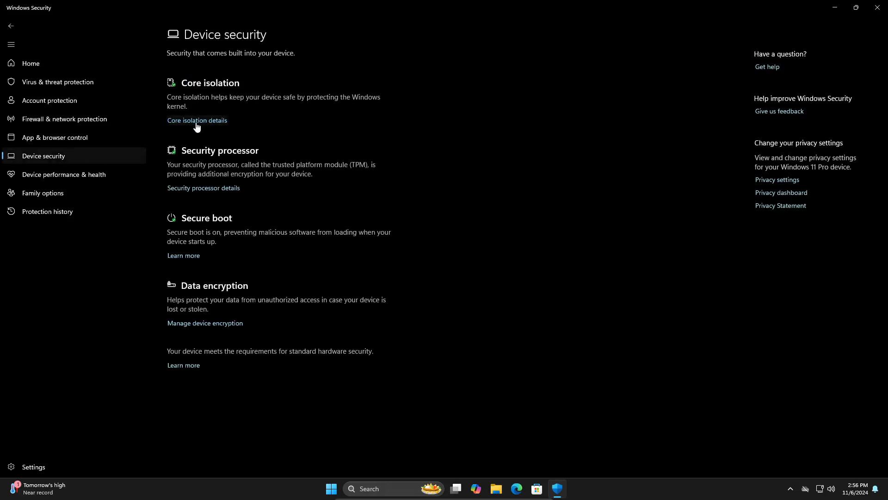
click(196, 121)
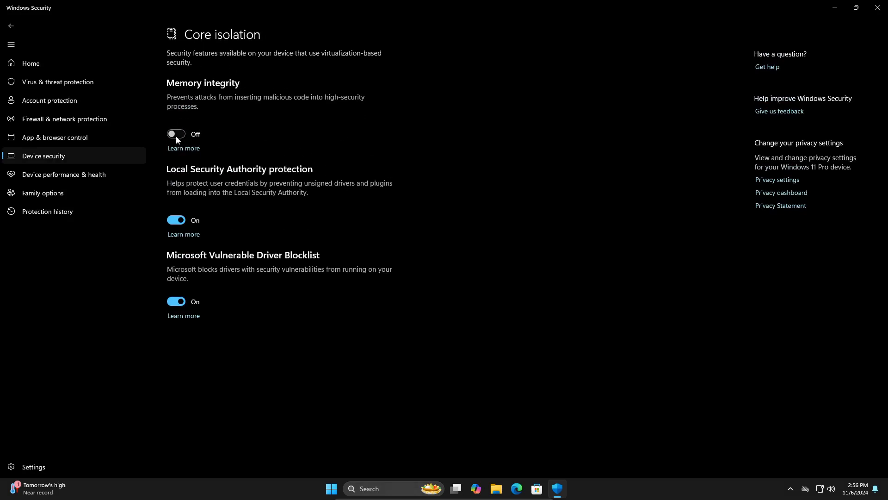
click(176, 134)
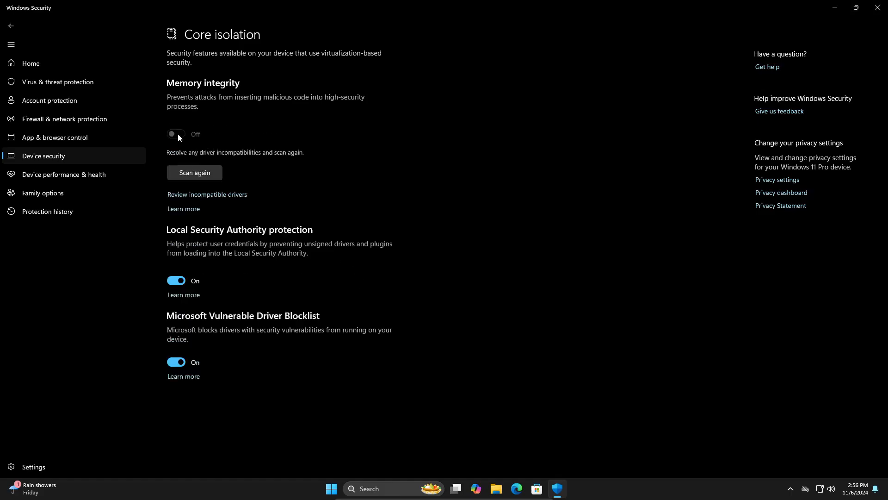
Step: Toggle Memory integrity again and confirm it remains Off
click(175, 134)
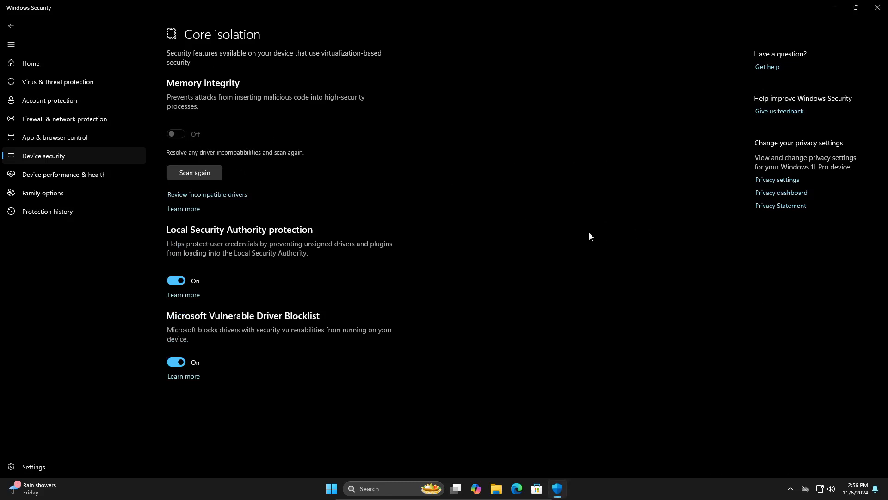
mouse_move(602, 165)
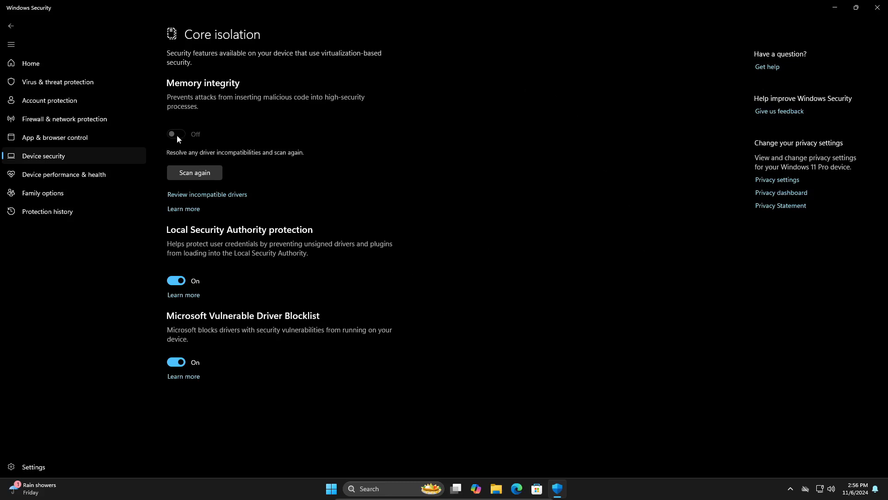
mouse_move(881, 8)
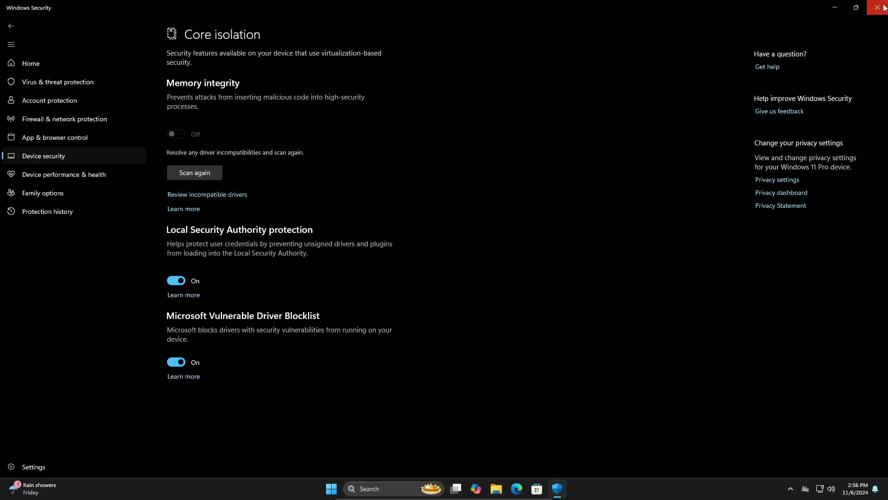
Step: Close the Windows Security window
click(881, 8)
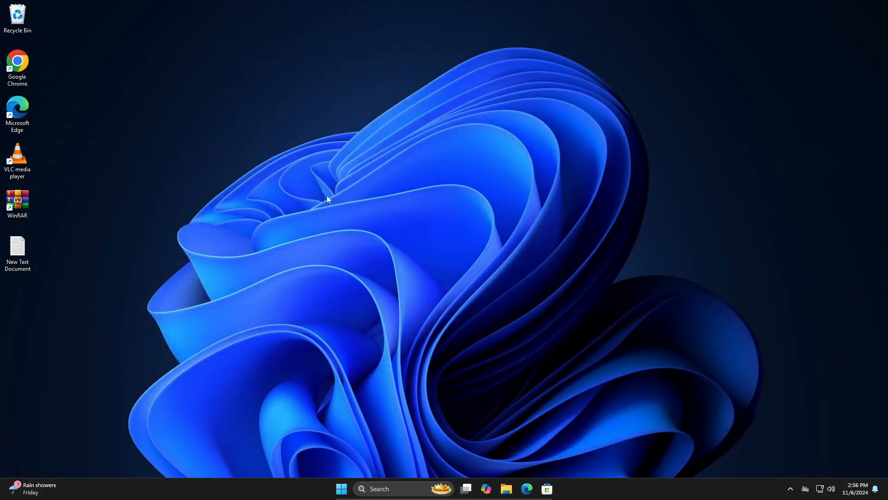
mouse_move(376, 239)
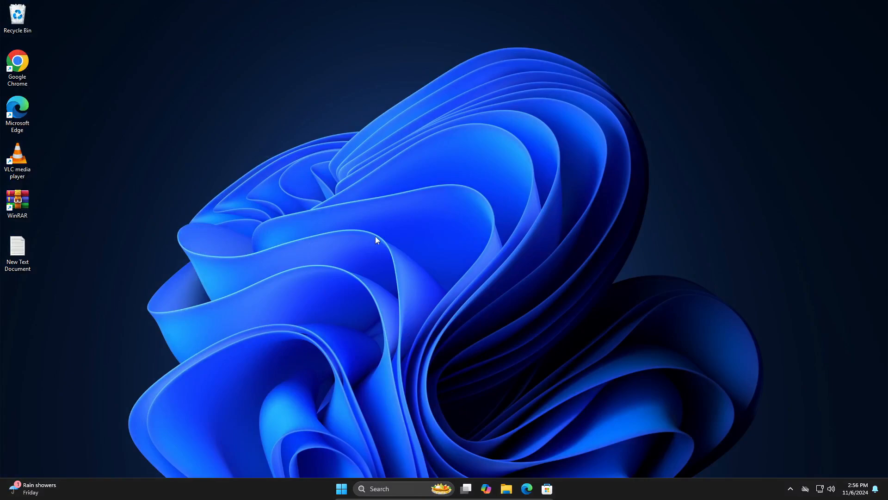
mouse_move(513, 297)
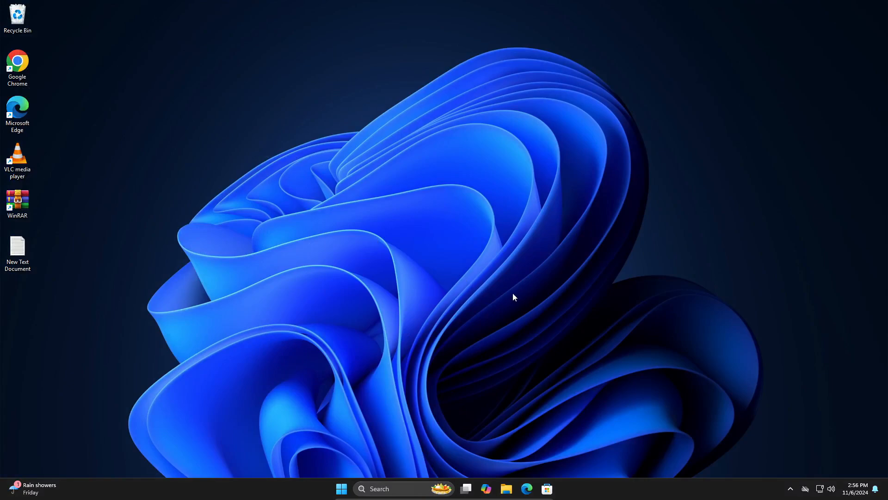